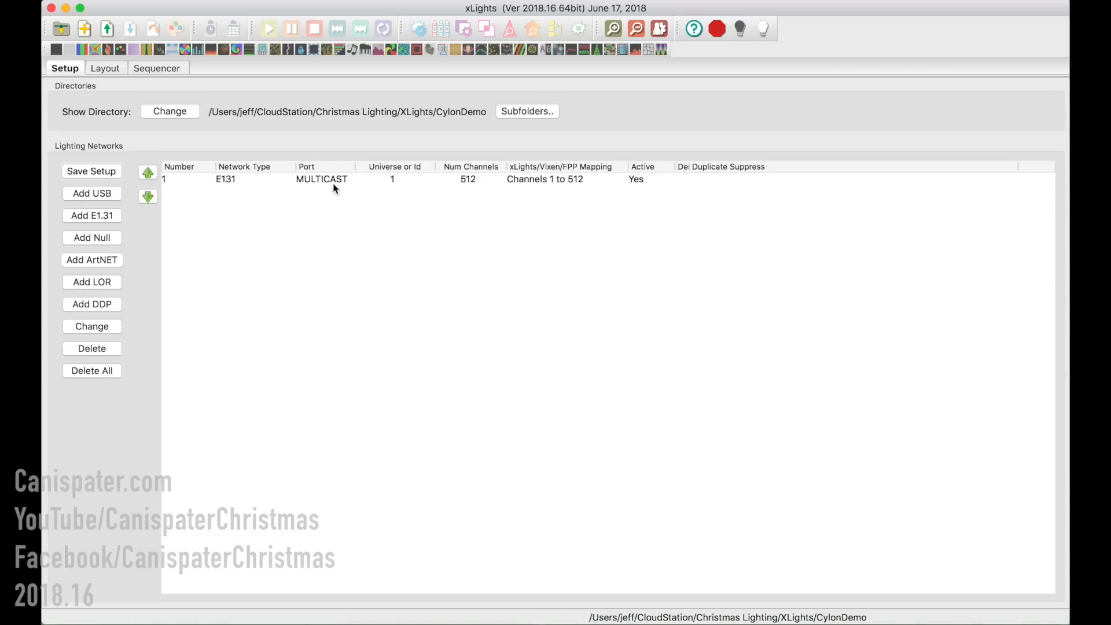
Switch to the layout and select String 1 (43 nodes, channels 1–129) to view its properties.
click(105, 69)
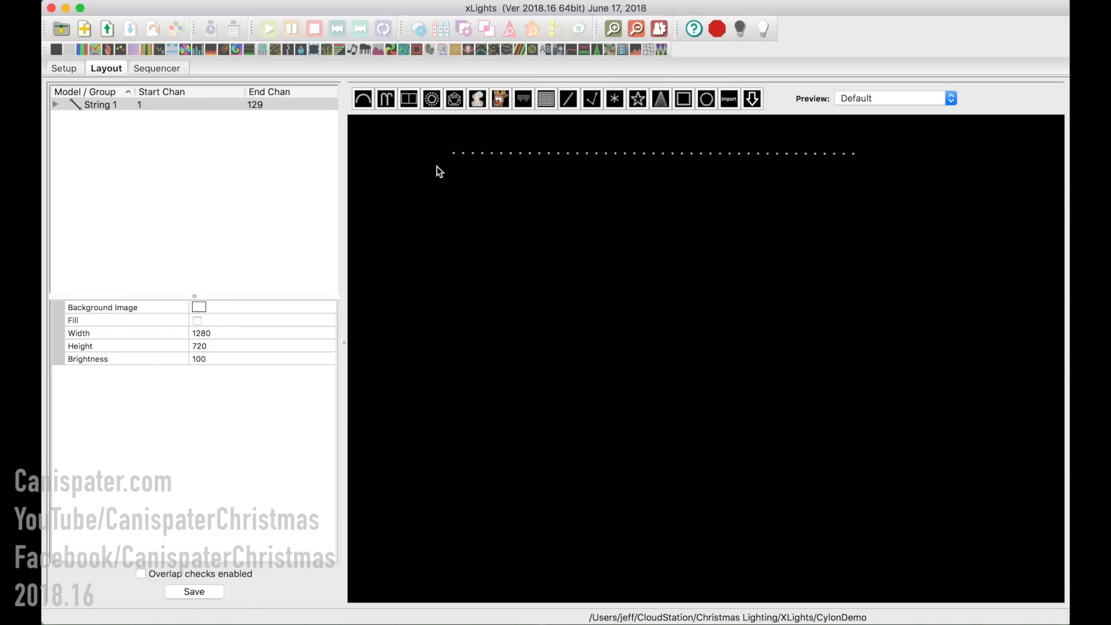
mouse_move(283, 396)
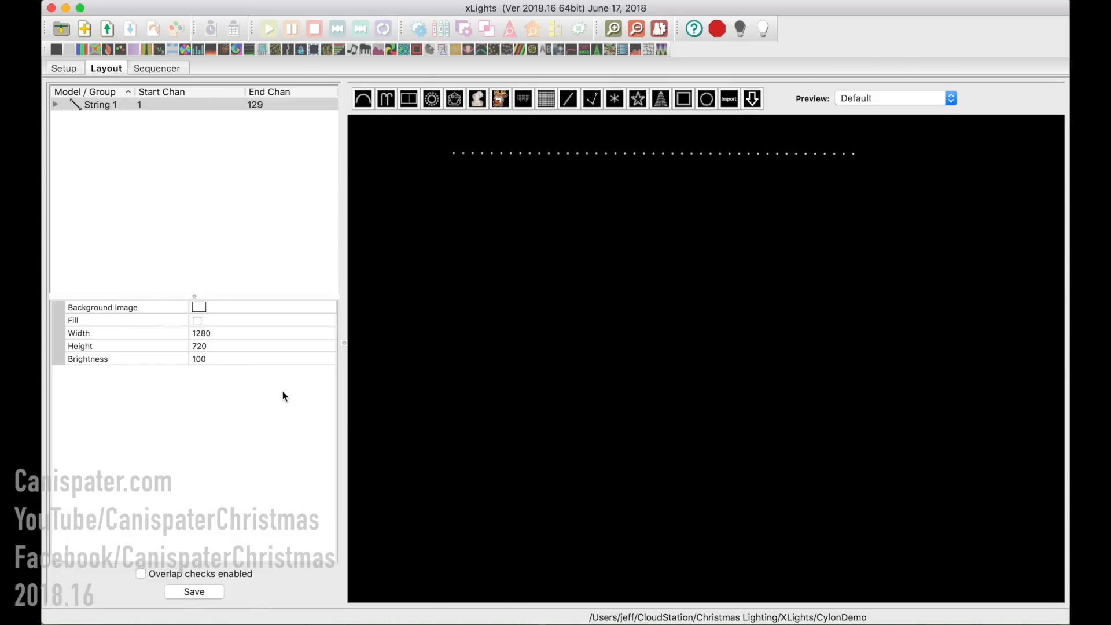
click(100, 104)
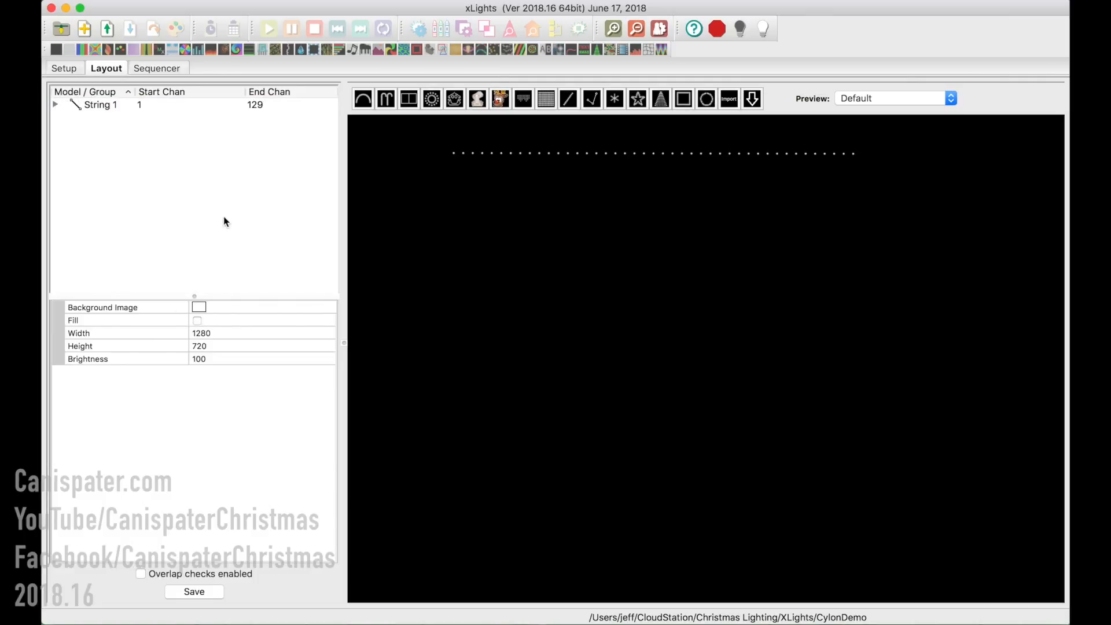
click(100, 104)
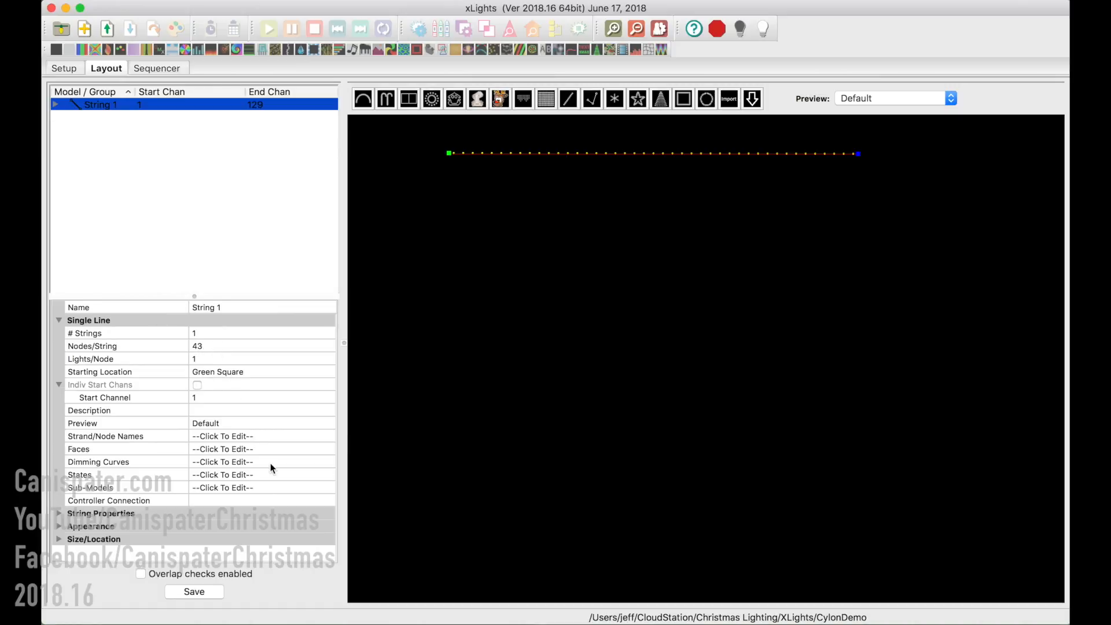
mouse_move(328, 492)
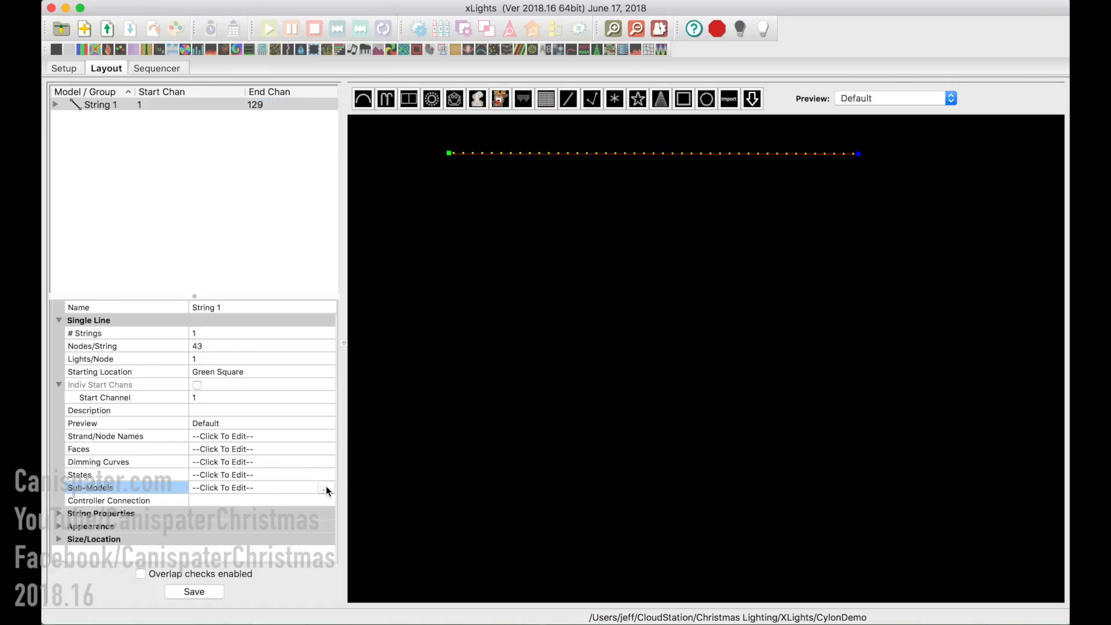
click(326, 487)
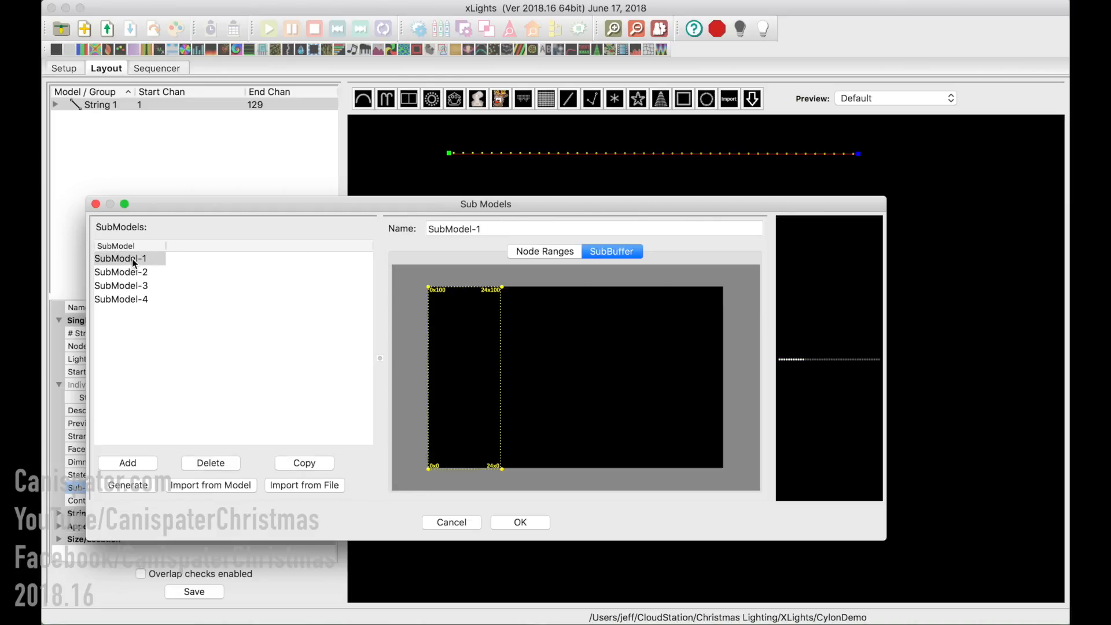
click(120, 271)
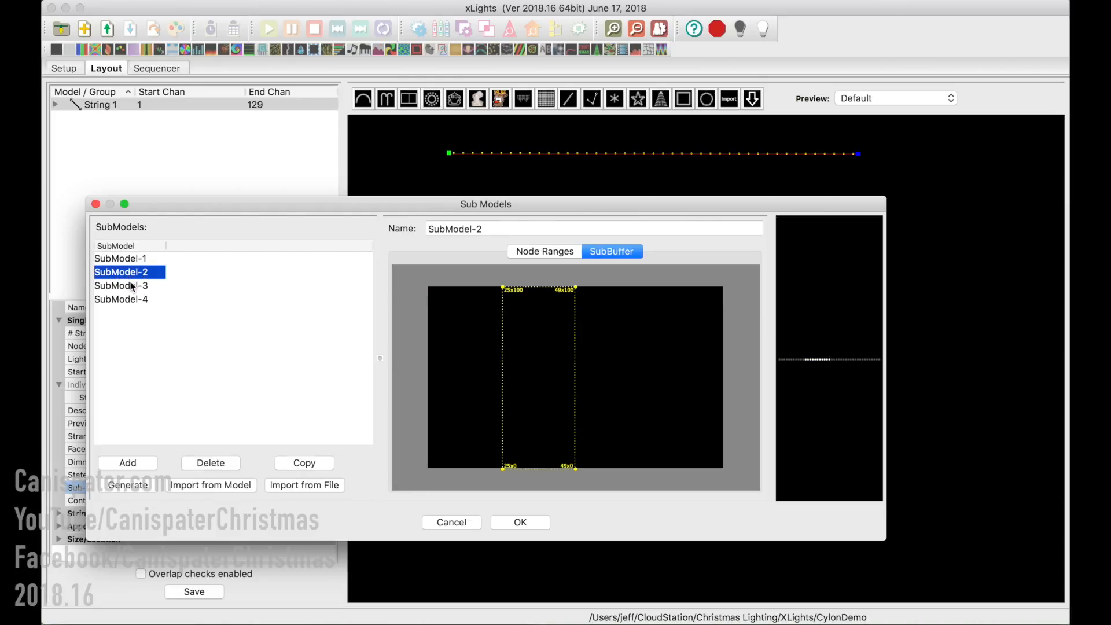
click(121, 299)
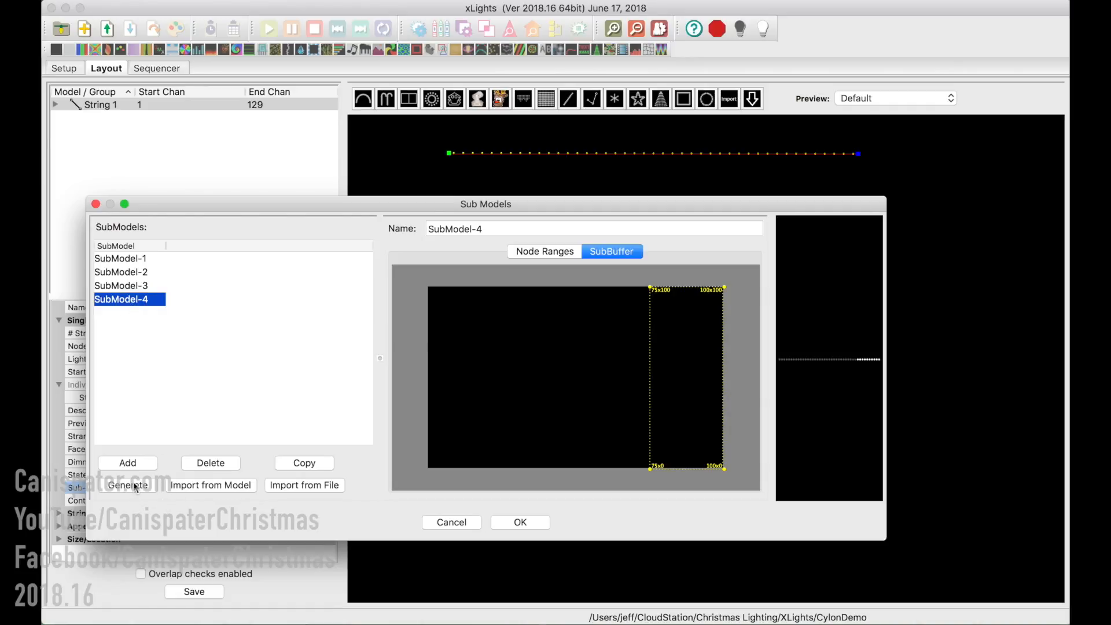
click(128, 485)
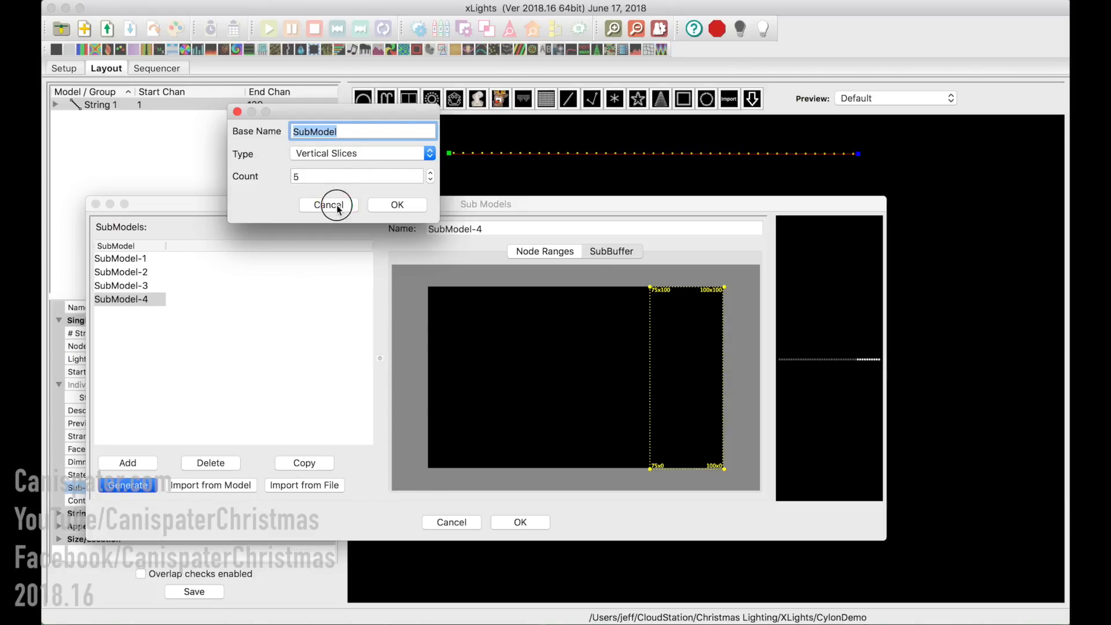
click(329, 205)
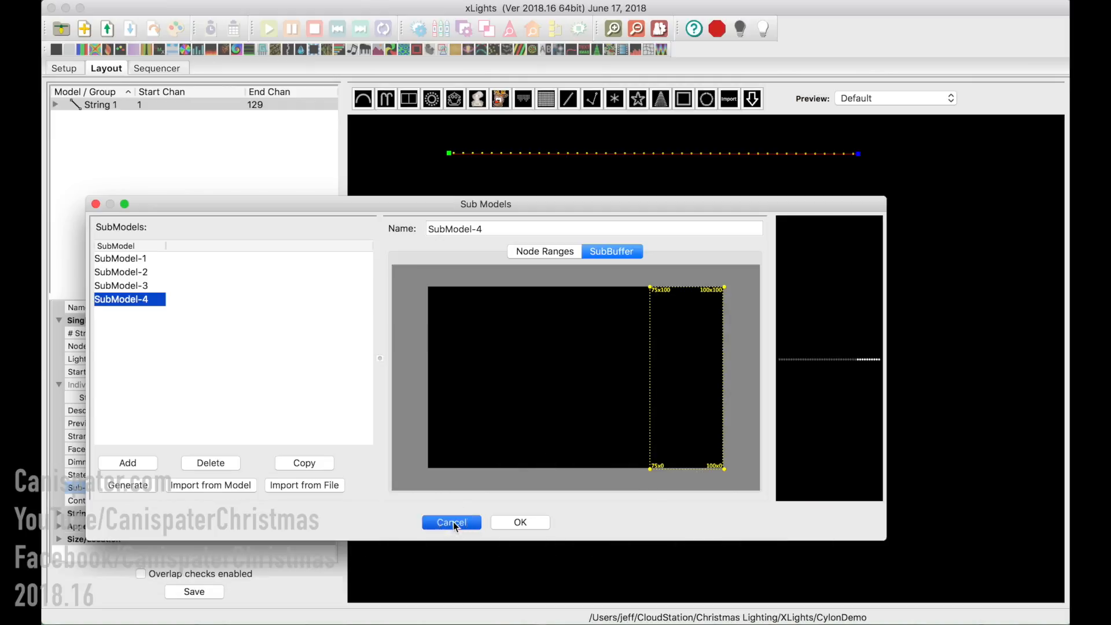
click(451, 522)
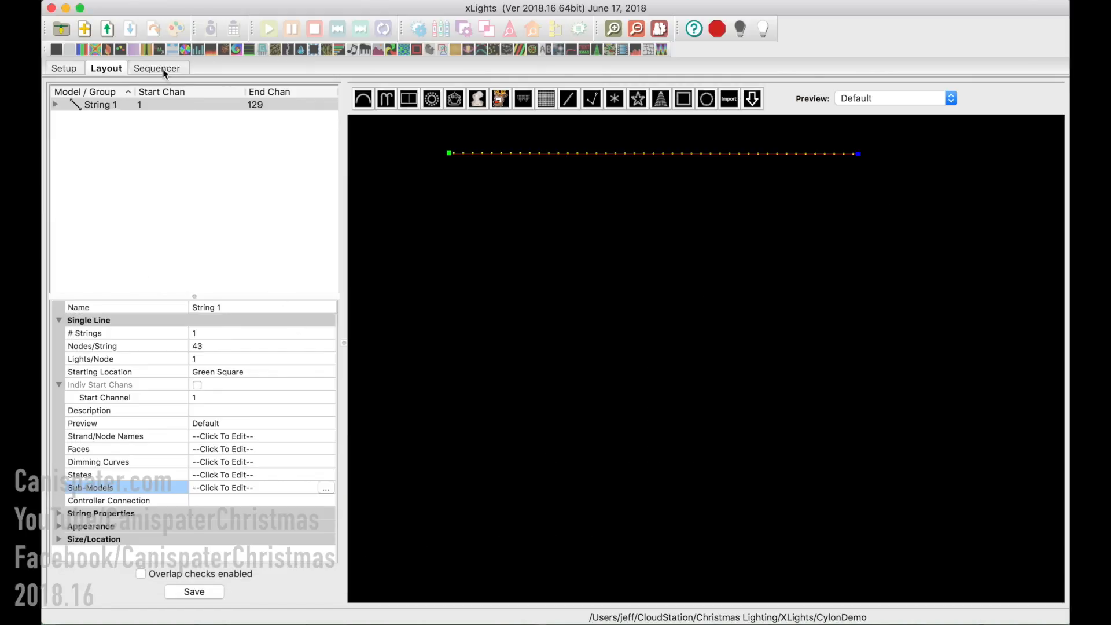
Create a custom all-models sequence and mark a 10-second timing segment above String 1.
click(156, 68)
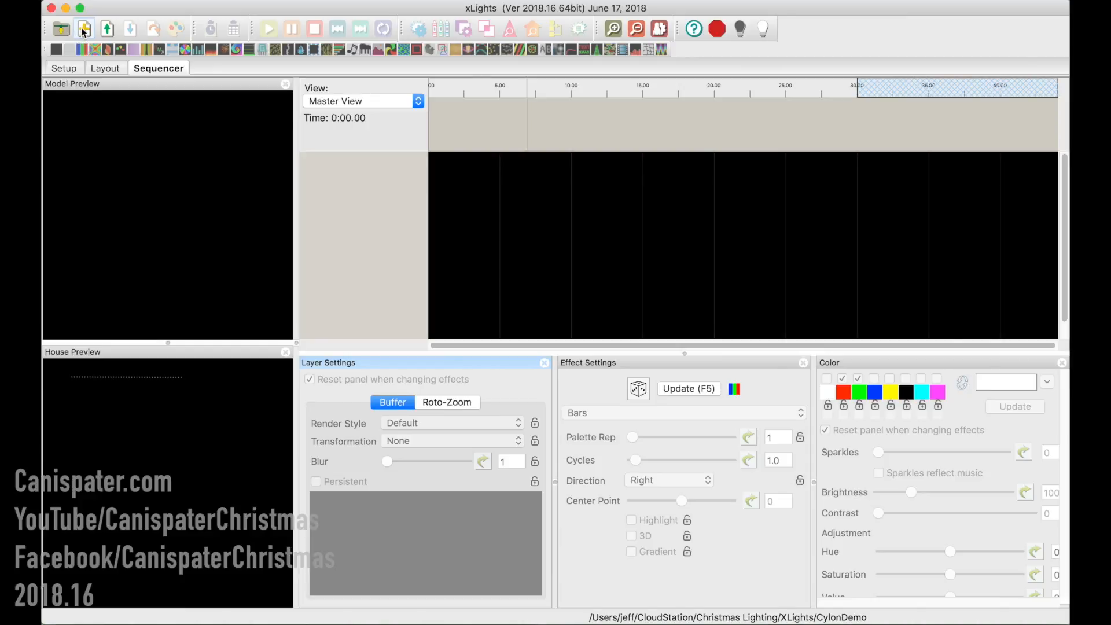
click(83, 28)
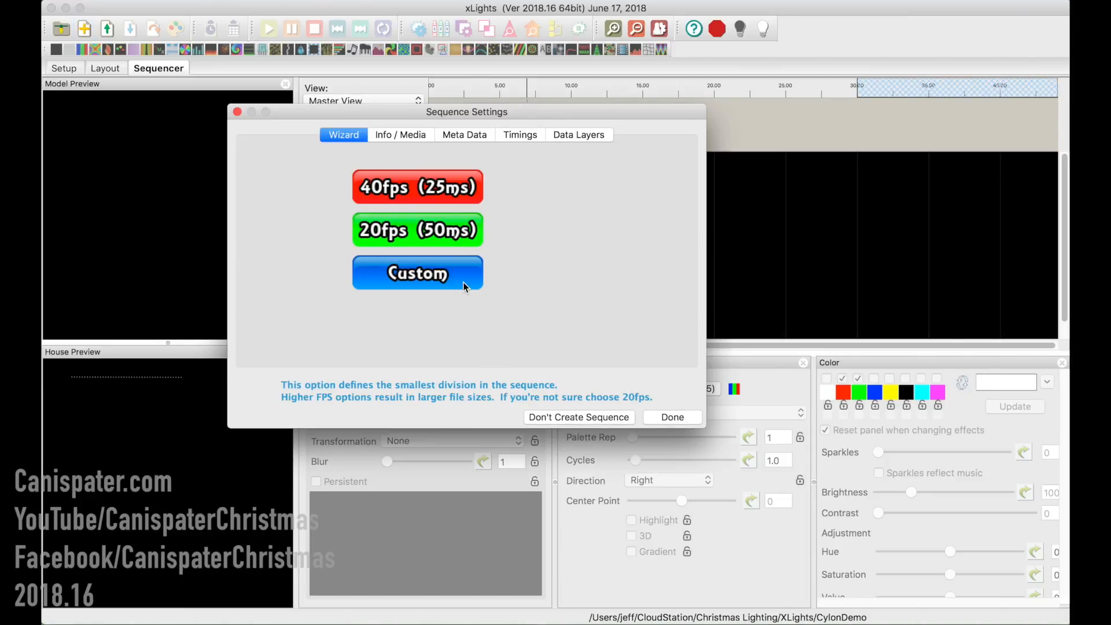
click(417, 272)
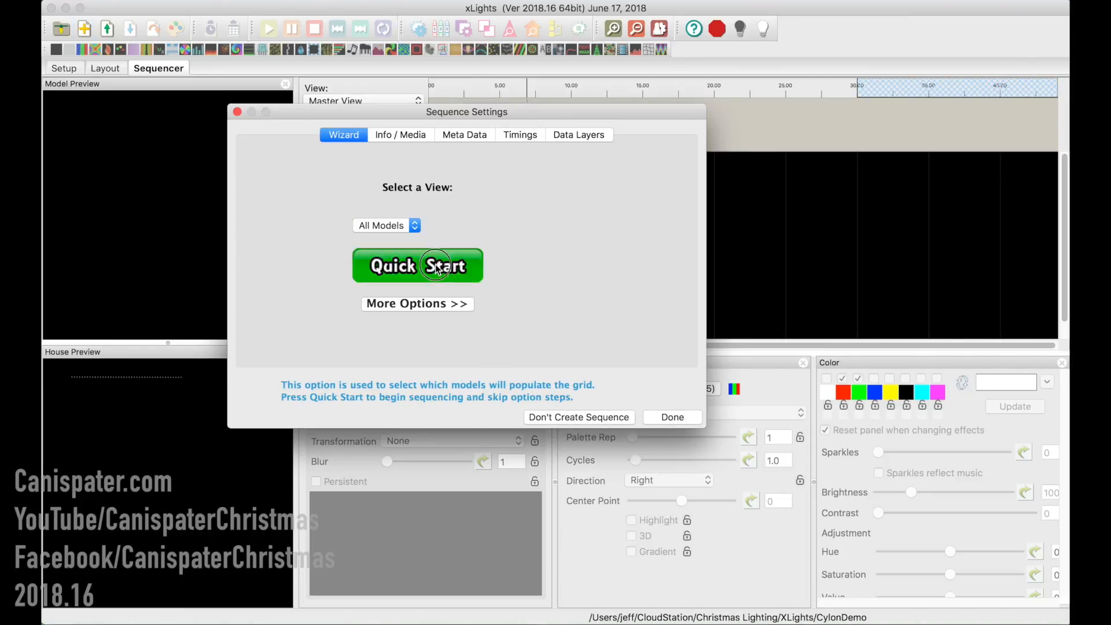
click(417, 264)
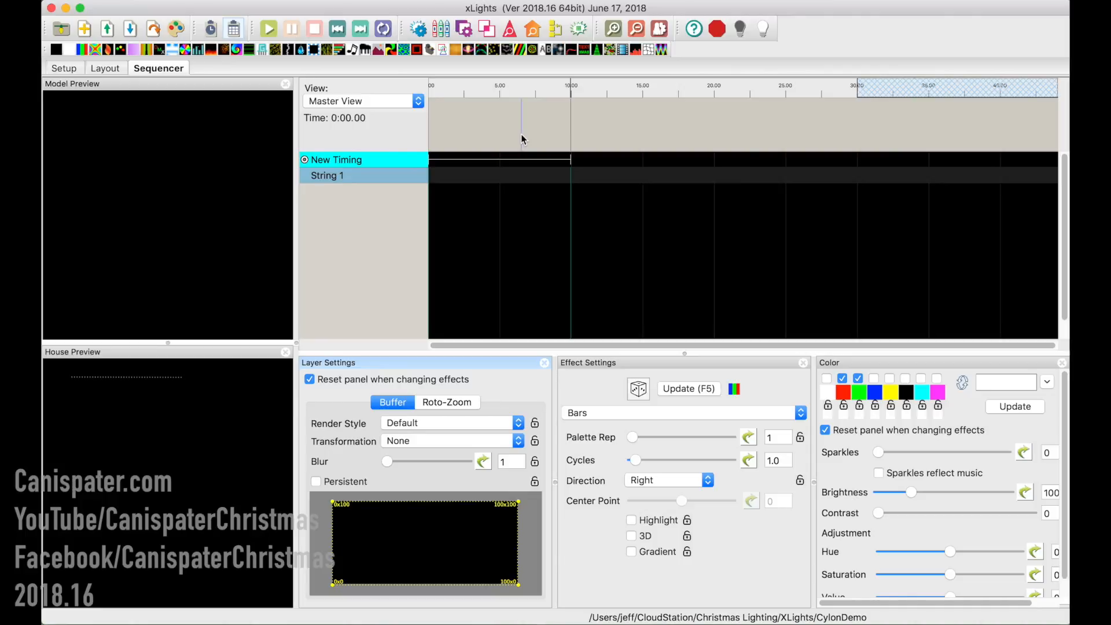
mouse_move(645, 127)
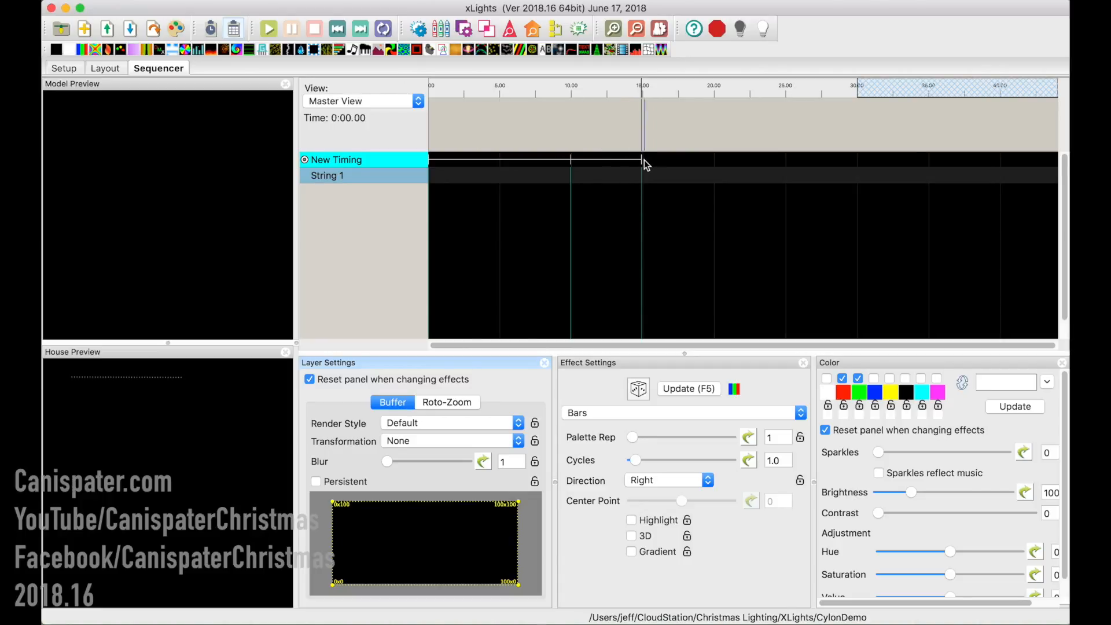
drag(641, 170, 660, 170)
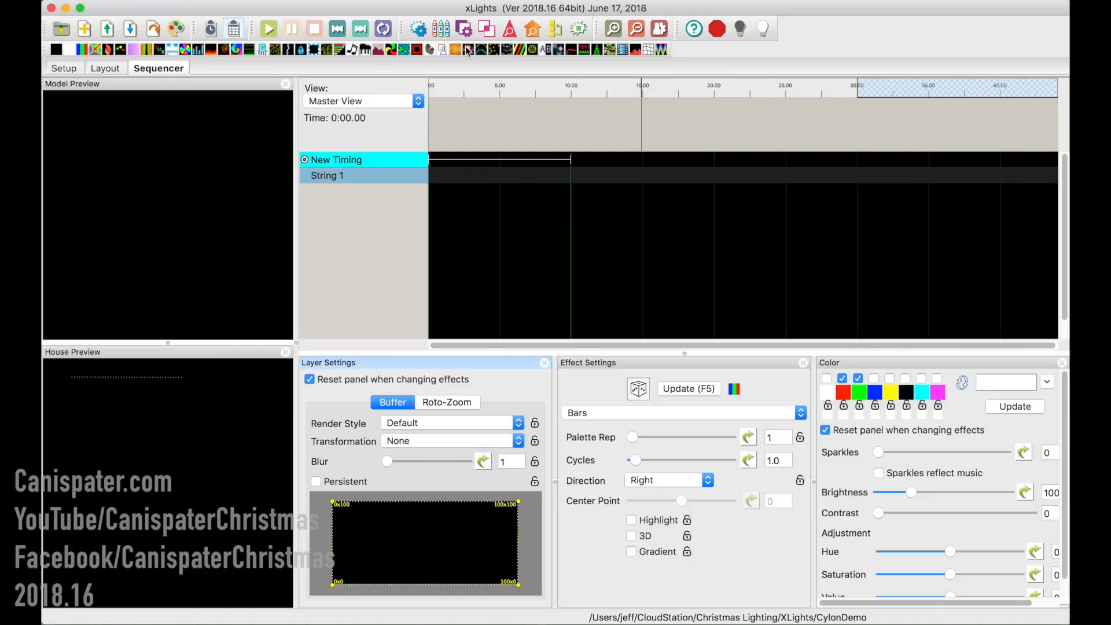
mouse_move(464, 79)
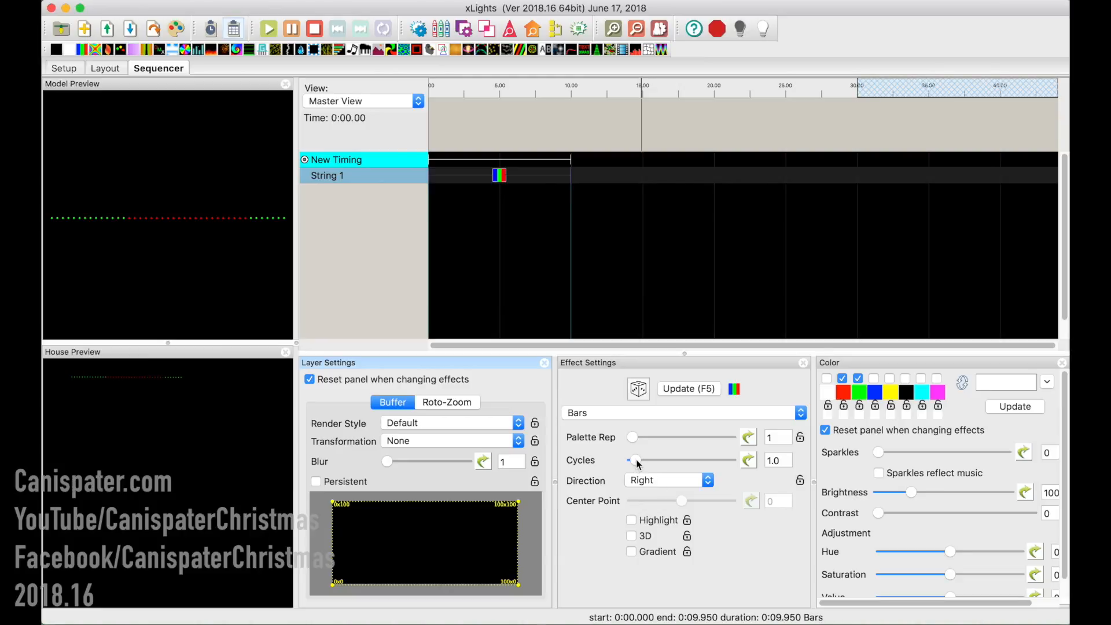
Raise the Bars effect's Cycles slider to 5 cycles.
drag(633, 460, 650, 460)
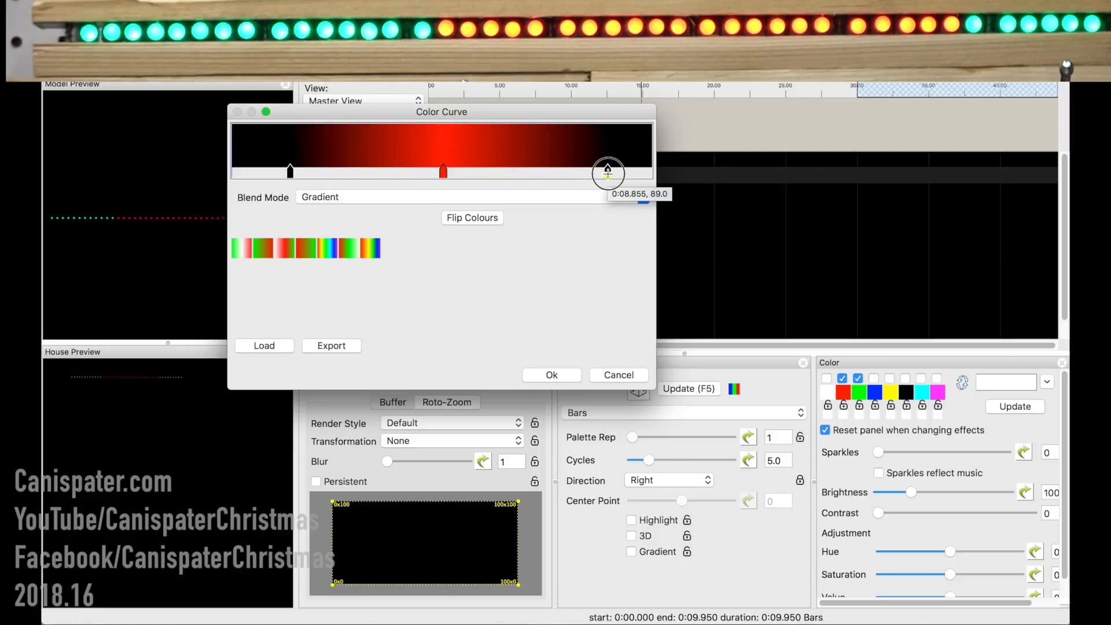
Adjust both black stops so the first palette colour fades black-red-black, and confirm the curve.
drag(608, 174, 611, 172)
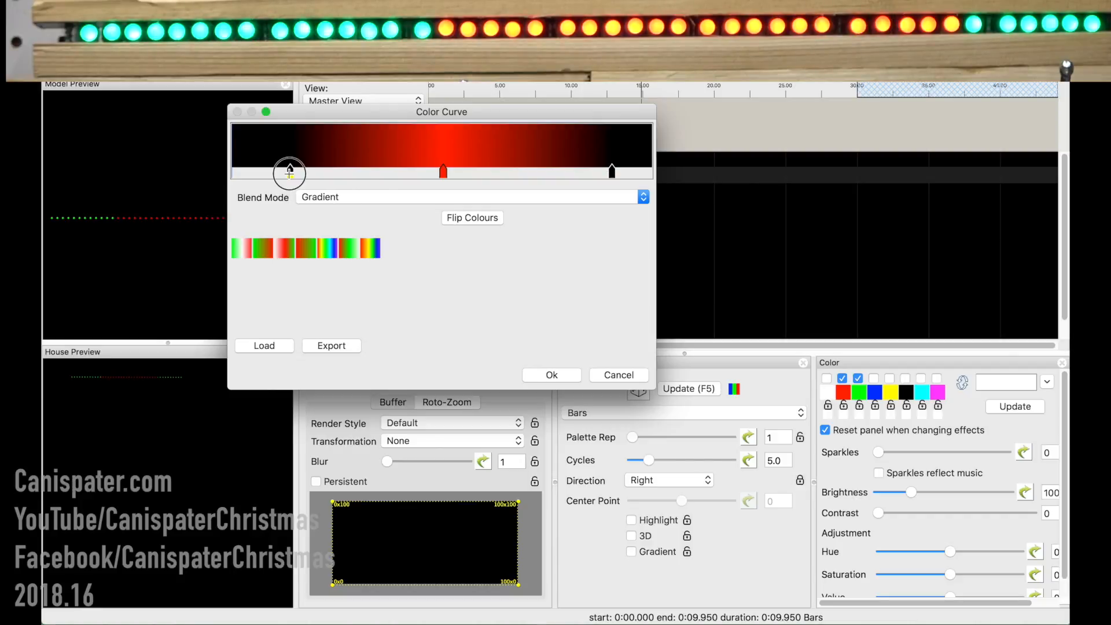
drag(289, 173, 274, 173)
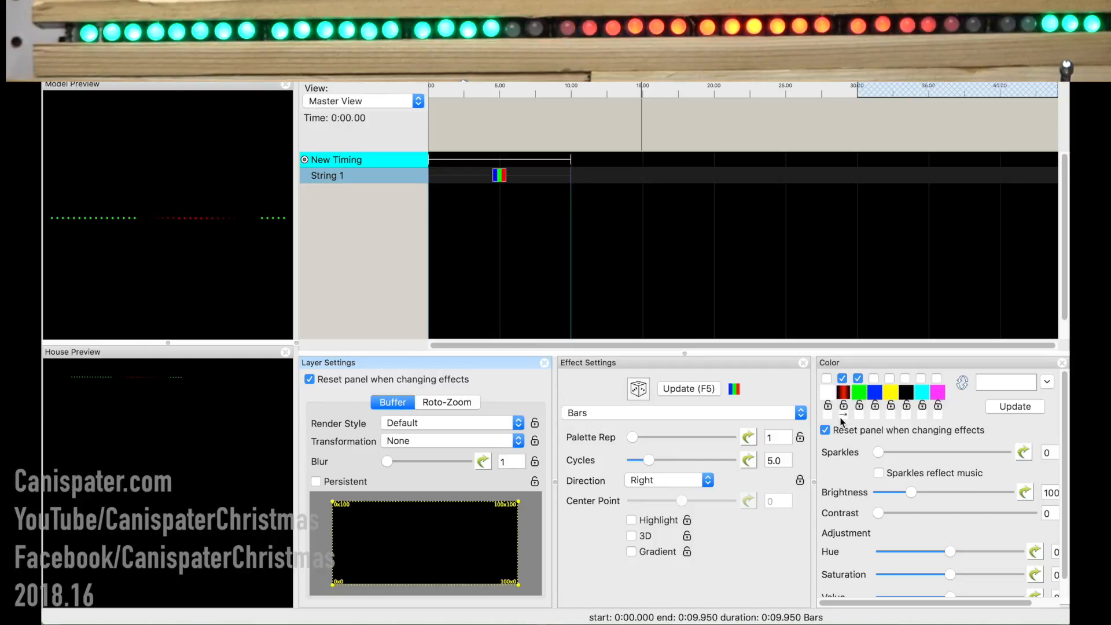
click(843, 391)
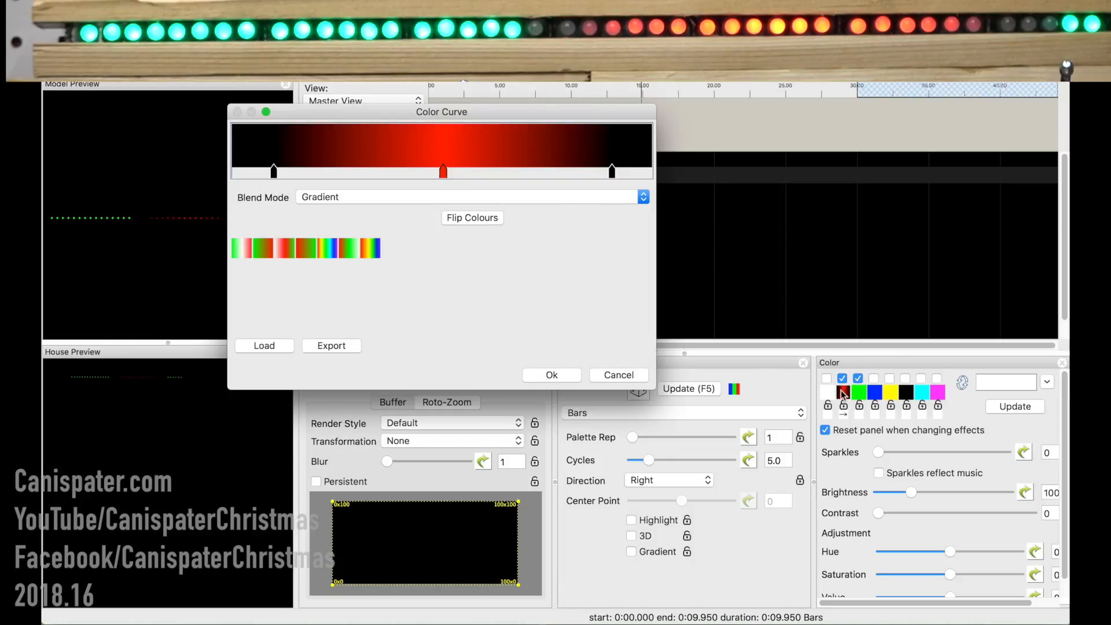
mouse_move(305, 184)
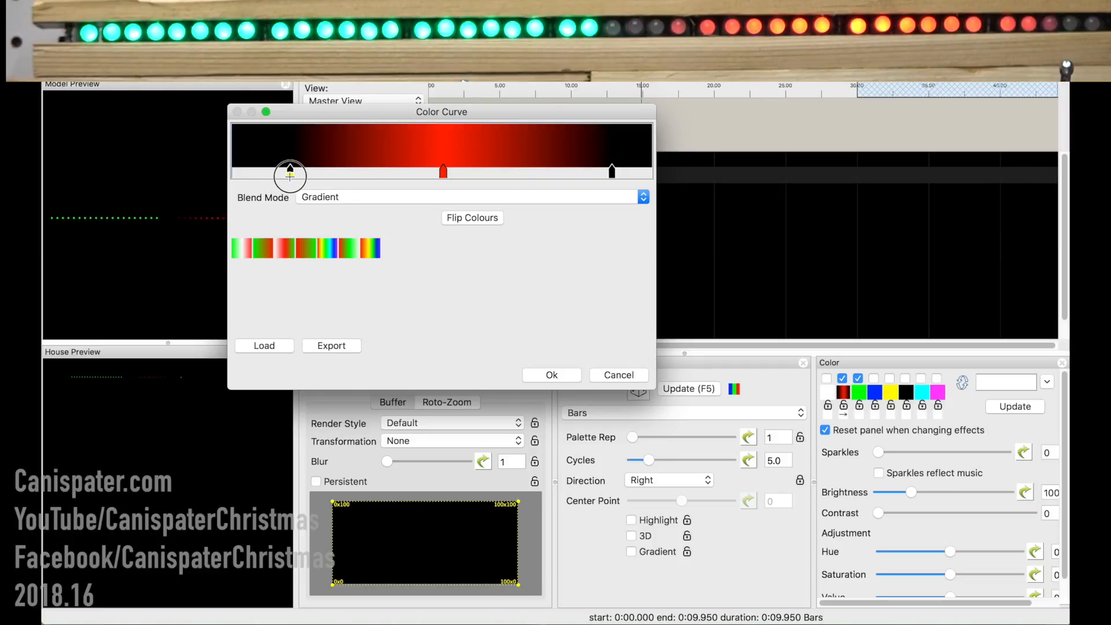
drag(289, 174, 322, 174)
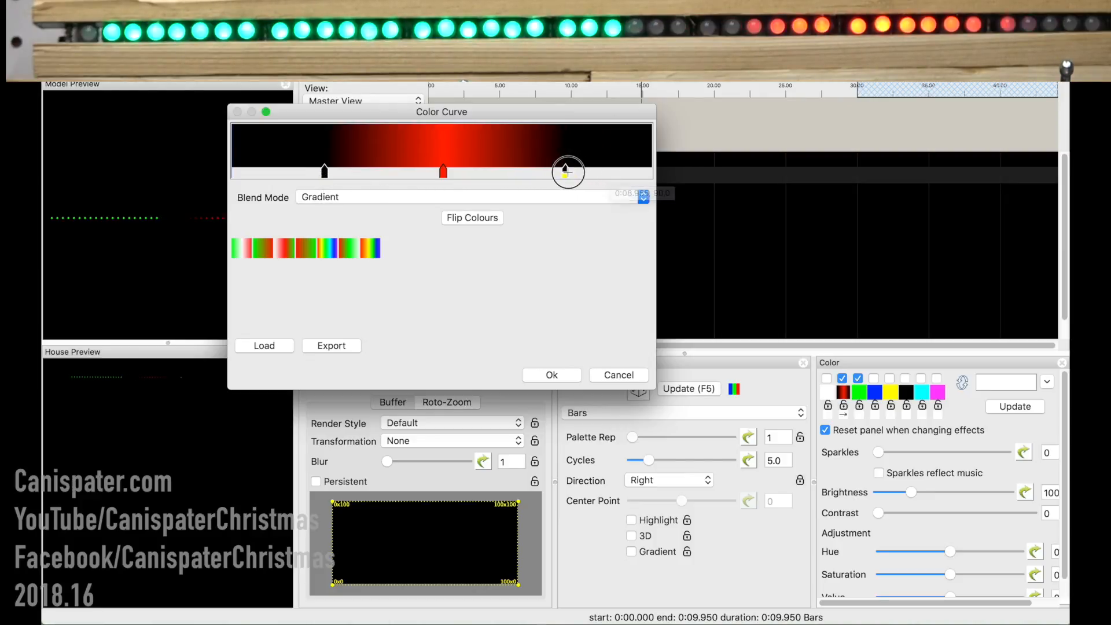
drag(567, 172, 574, 172)
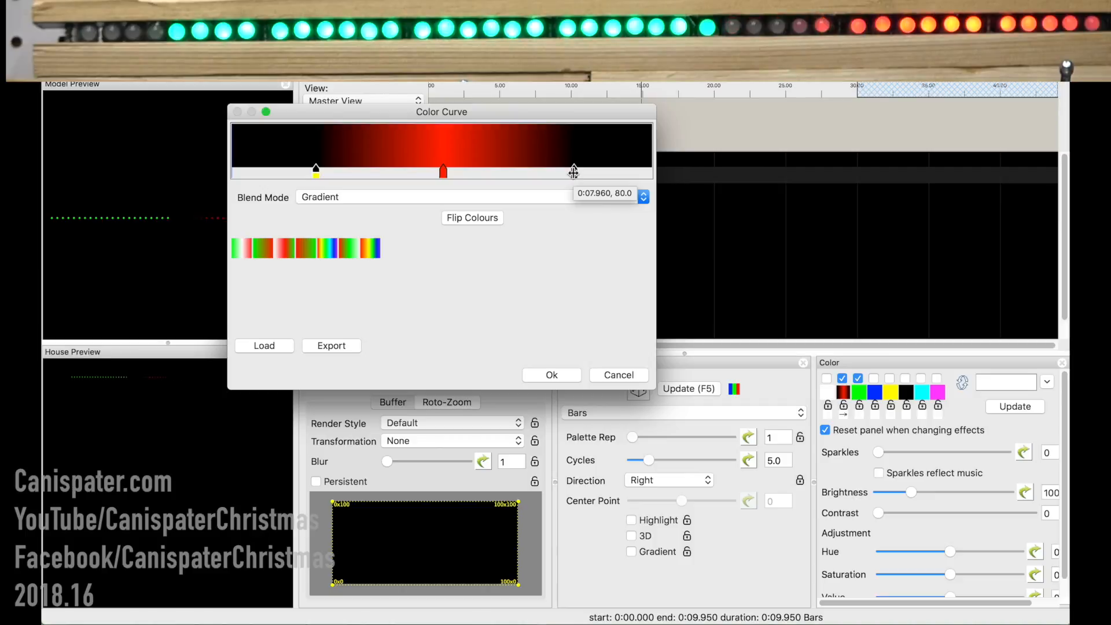
click(550, 374)
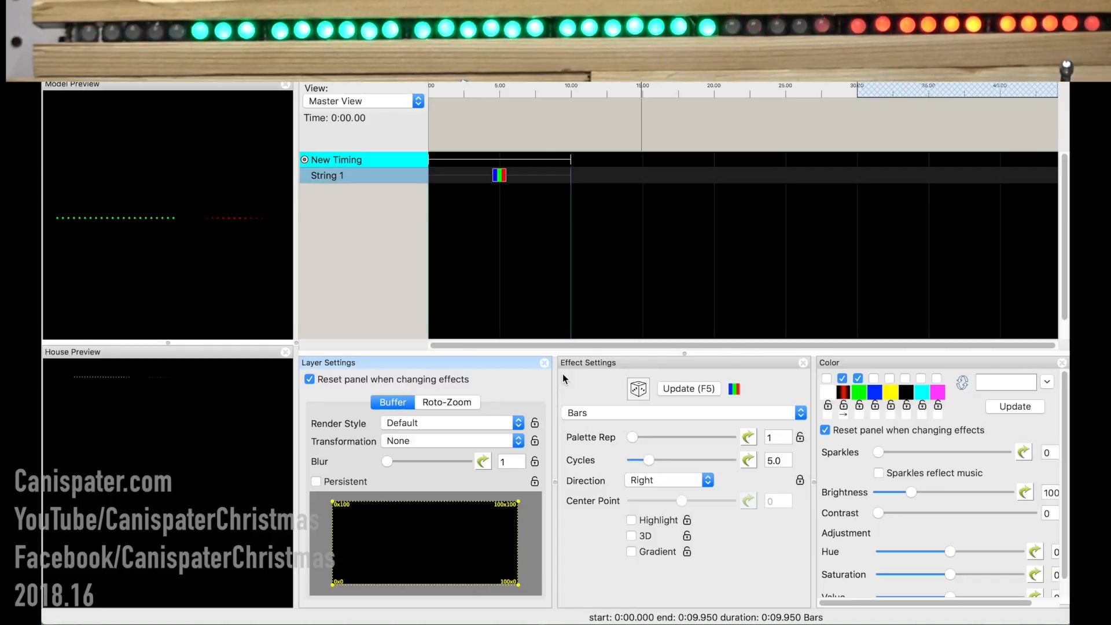
mouse_move(767, 531)
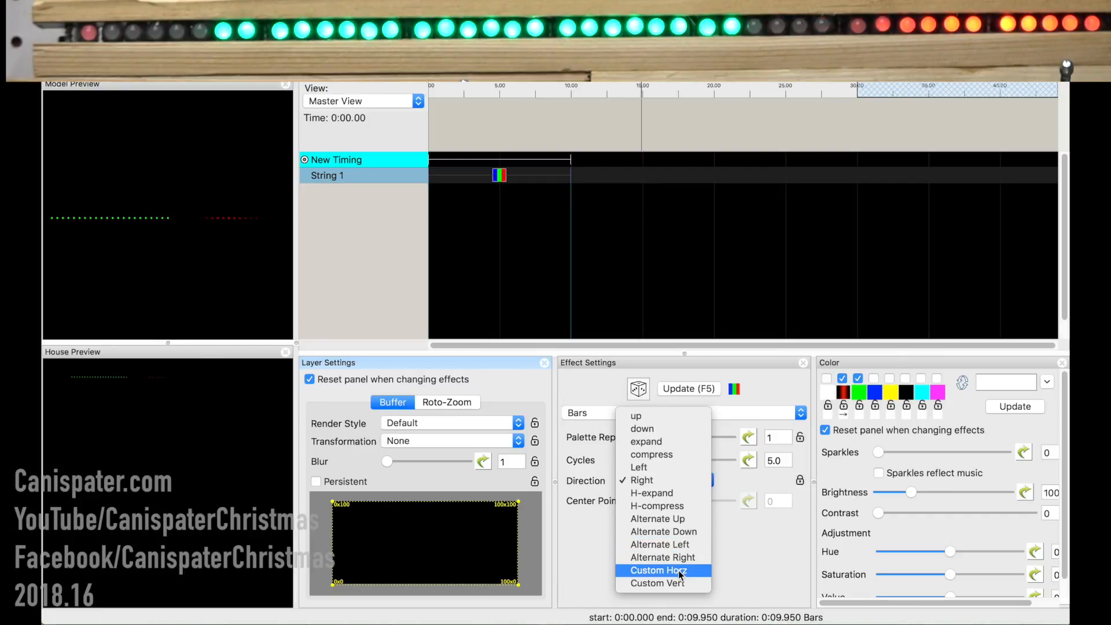
Set the Bars direction to Custom Horz and start a Center Point value curve.
click(657, 571)
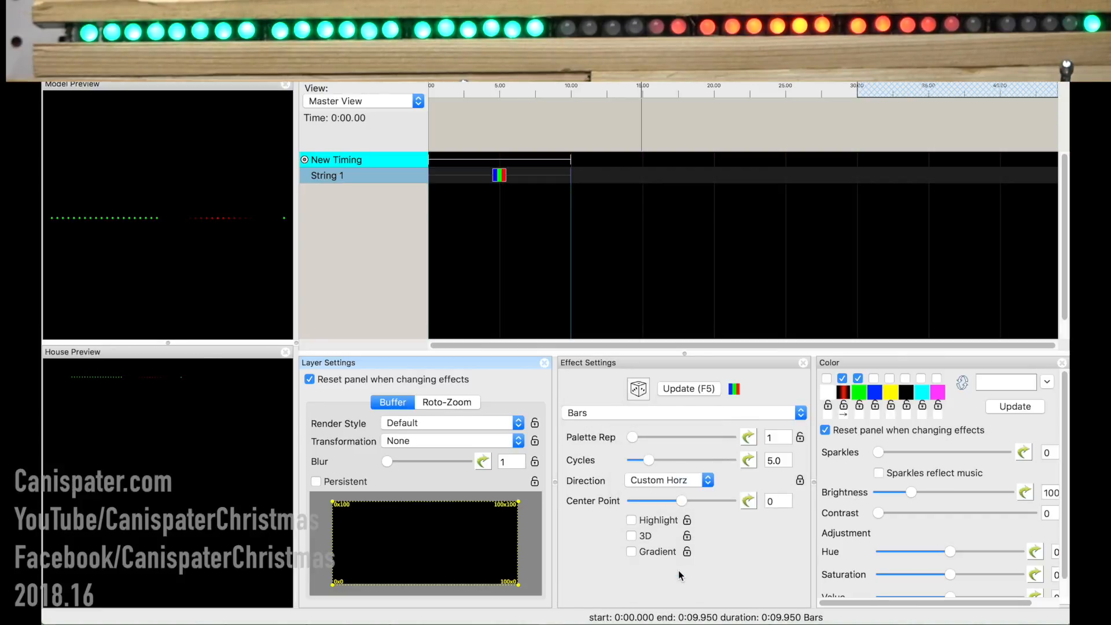
mouse_move(743, 543)
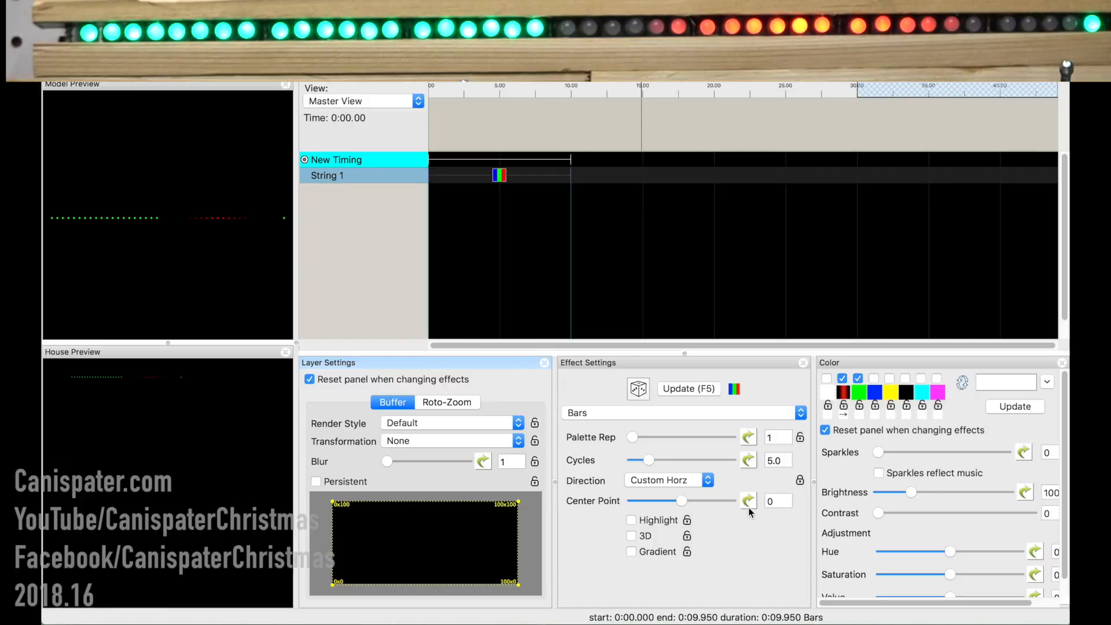
click(748, 500)
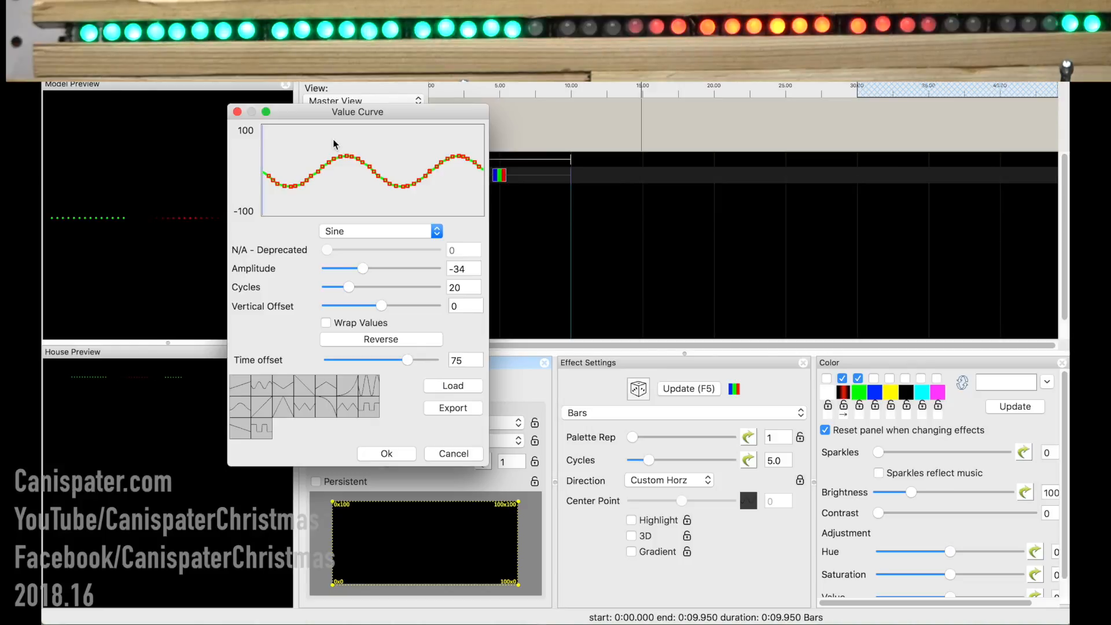
Move the value curve editor aside and try presets, ending on a -34 to 34 square wave.
drag(357, 112, 648, 95)
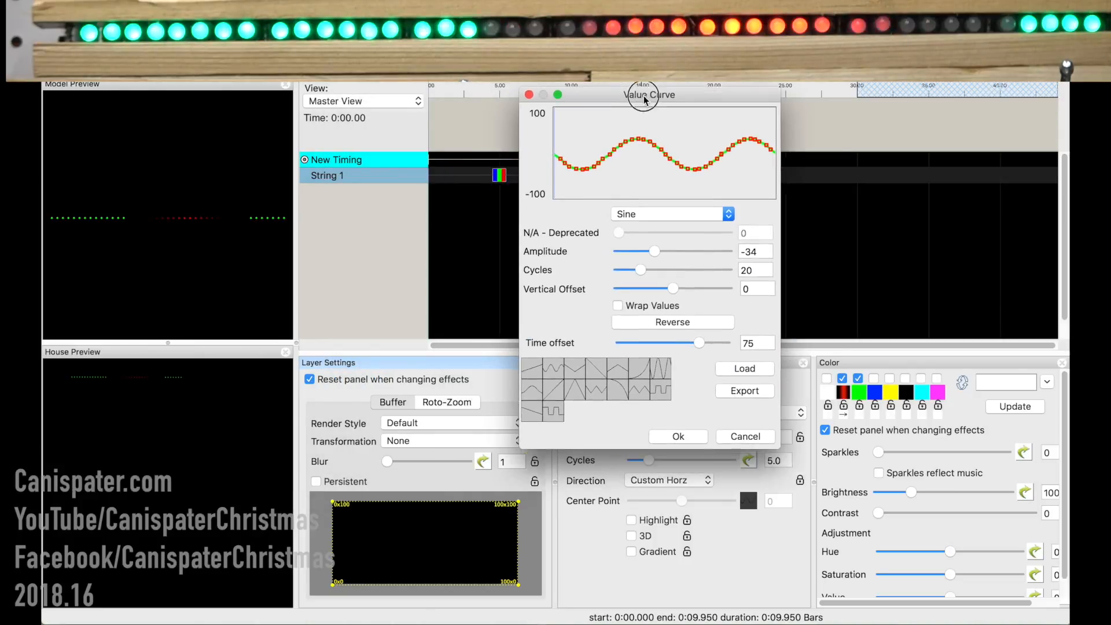
drag(645, 95, 681, 98)
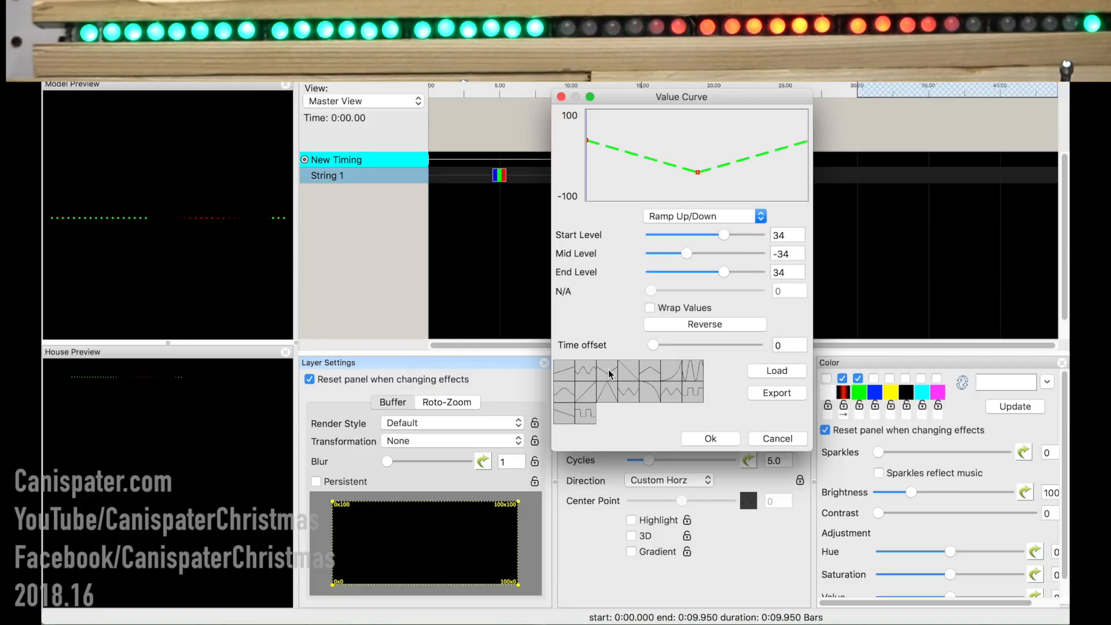
click(702, 216)
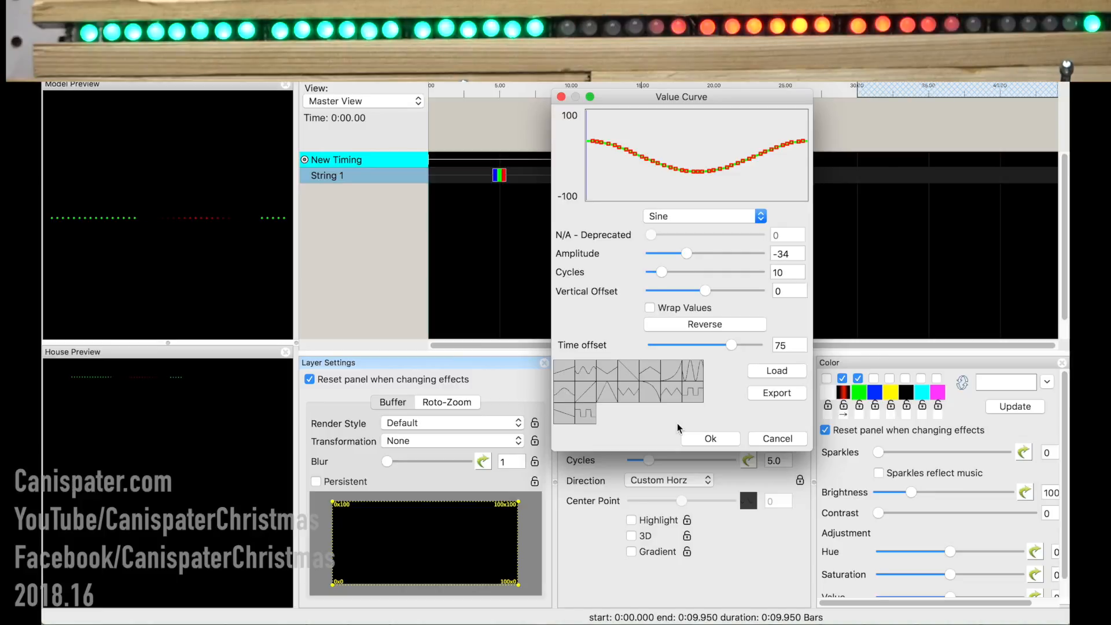
click(710, 438)
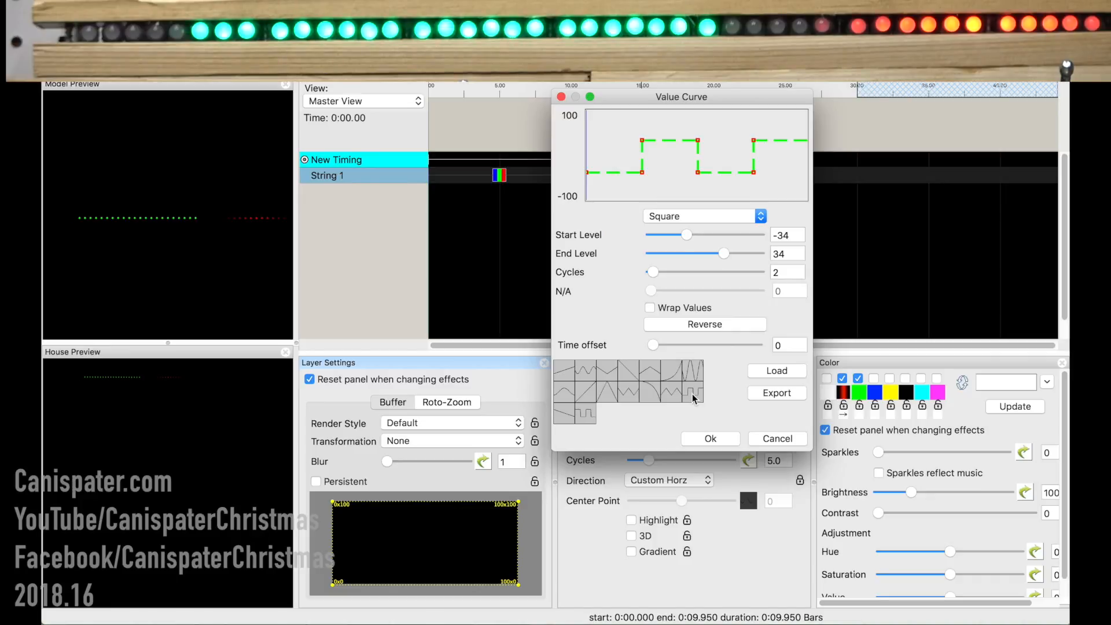
mouse_move(613, 415)
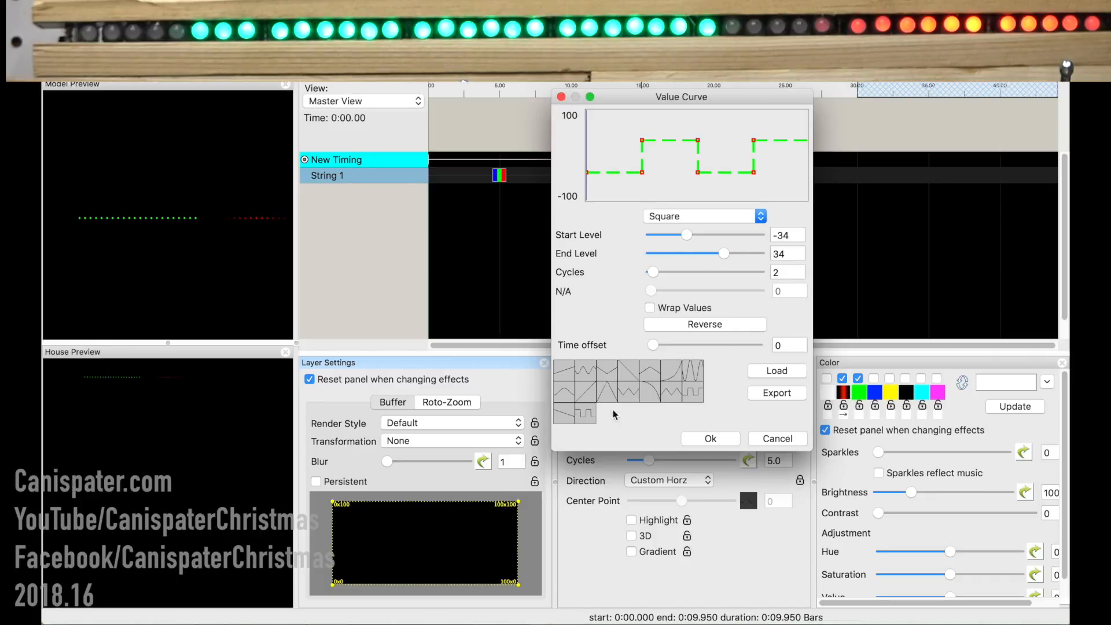
Try ramp and exponential presets, then apply a sine curve (amplitude 100, 20 cycles).
click(704, 324)
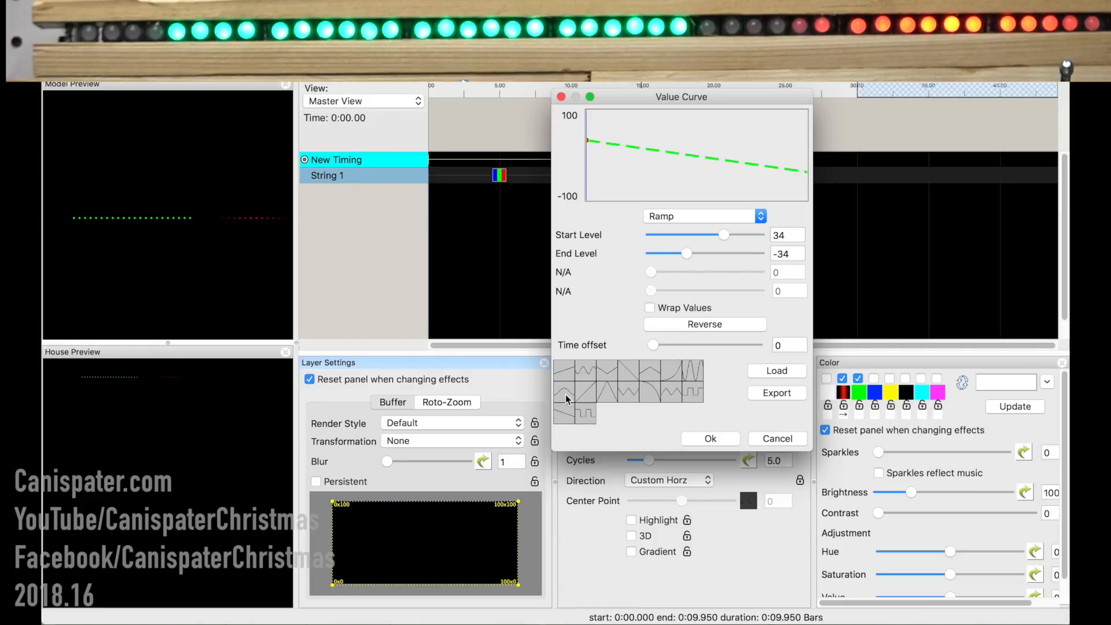
click(606, 397)
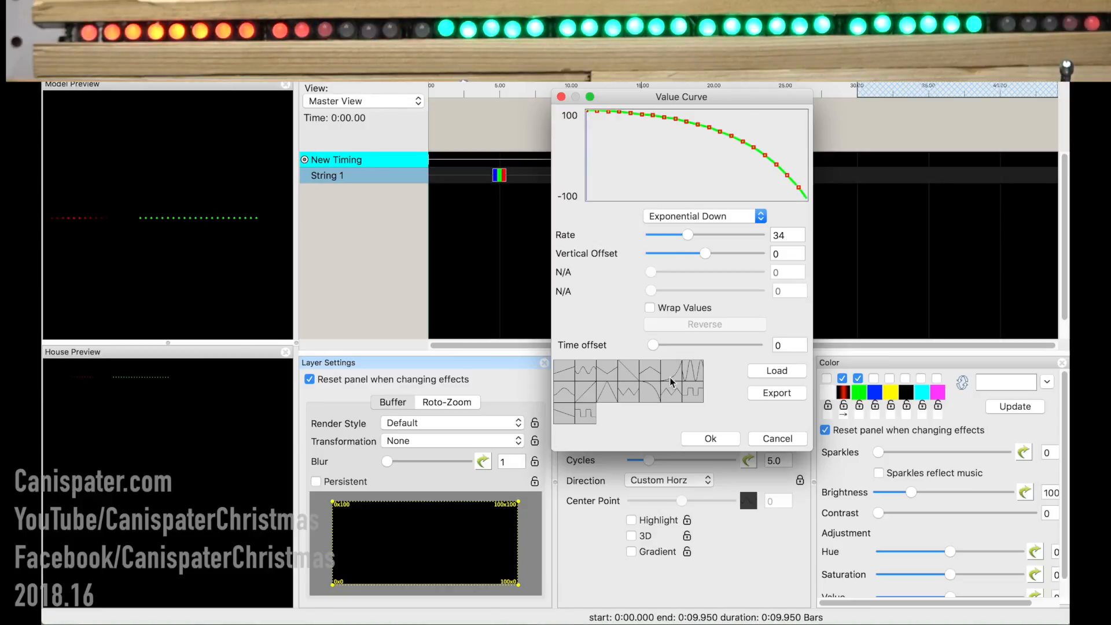
click(701, 216)
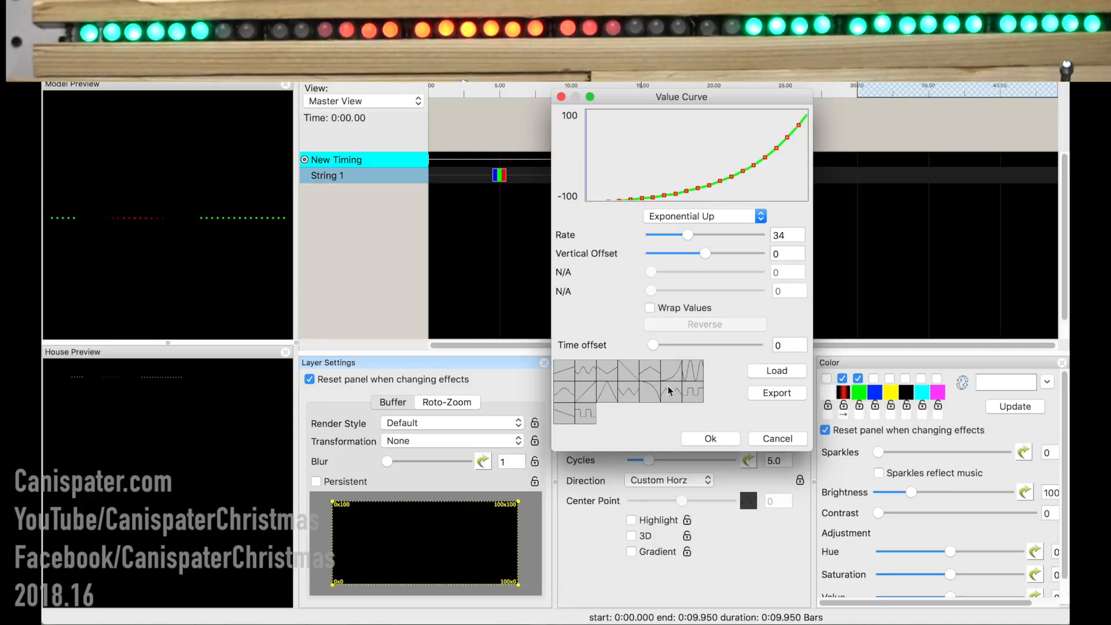
click(701, 216)
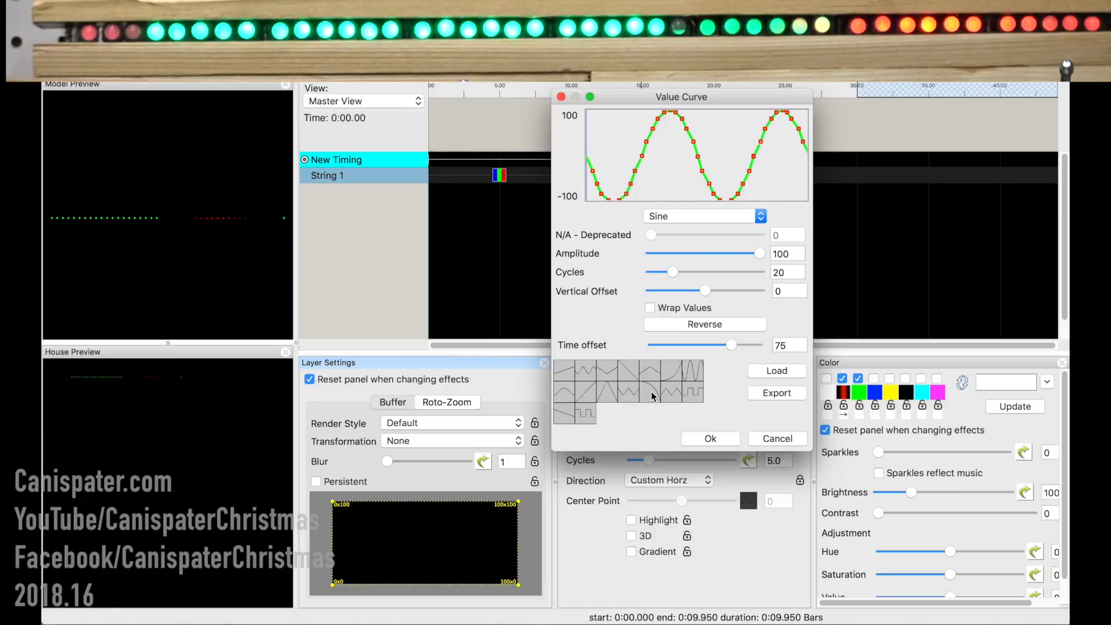
click(709, 438)
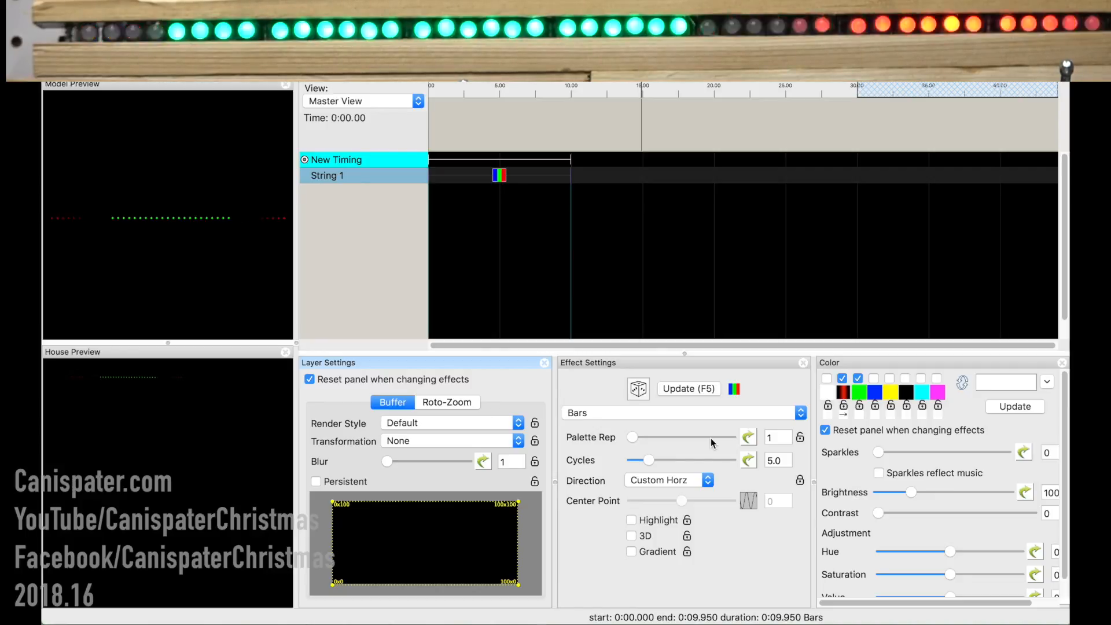
mouse_move(761, 528)
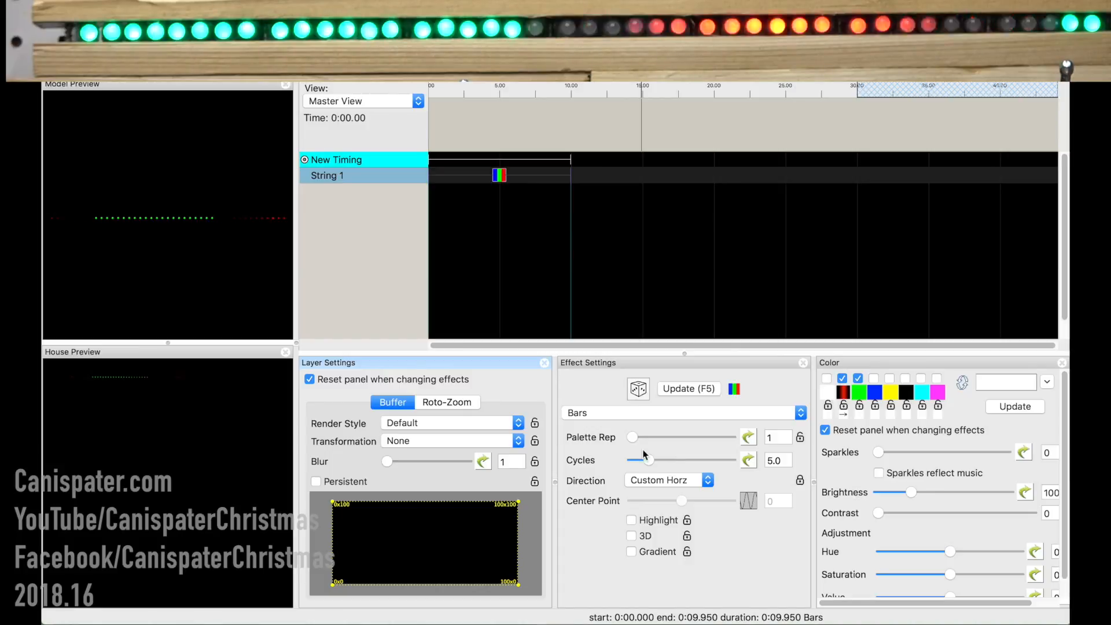
Adjust the Bars Palette Rep slider to 5.
drag(633, 437, 723, 438)
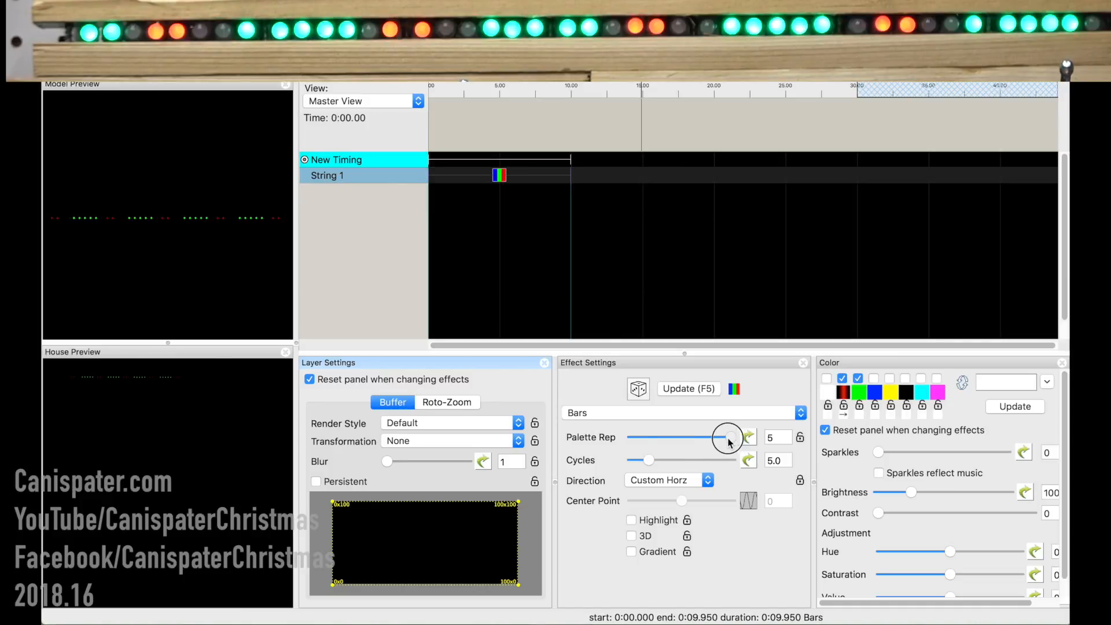
drag(728, 437, 630, 438)
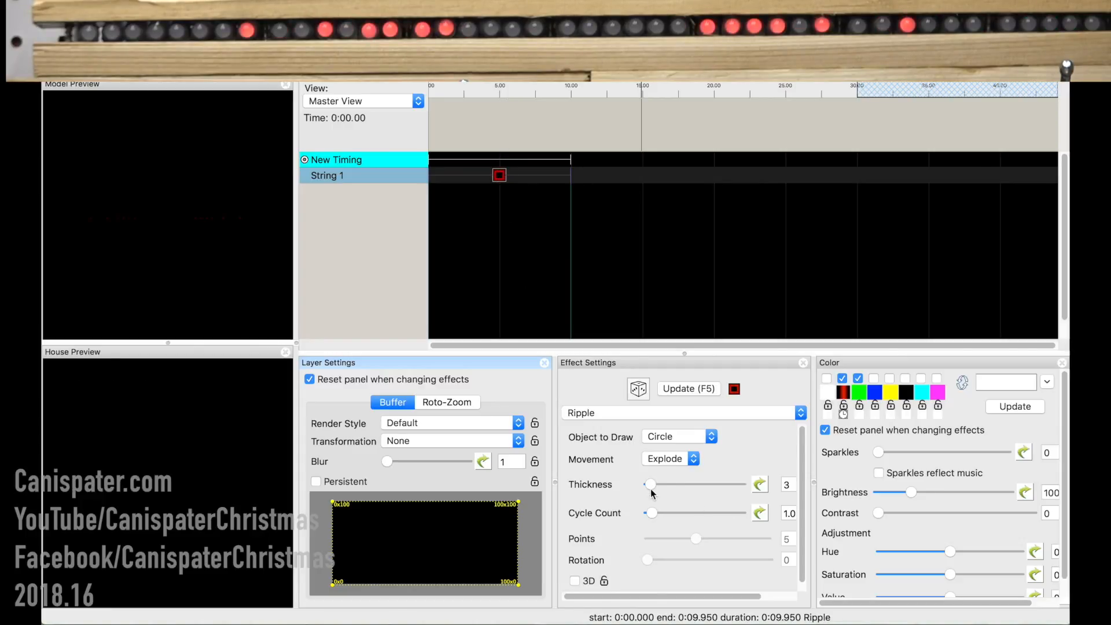
Set Ripple thickness to 82, drop green, raise cycle count to 21.8, and open its value curve.
drag(647, 485, 723, 489)
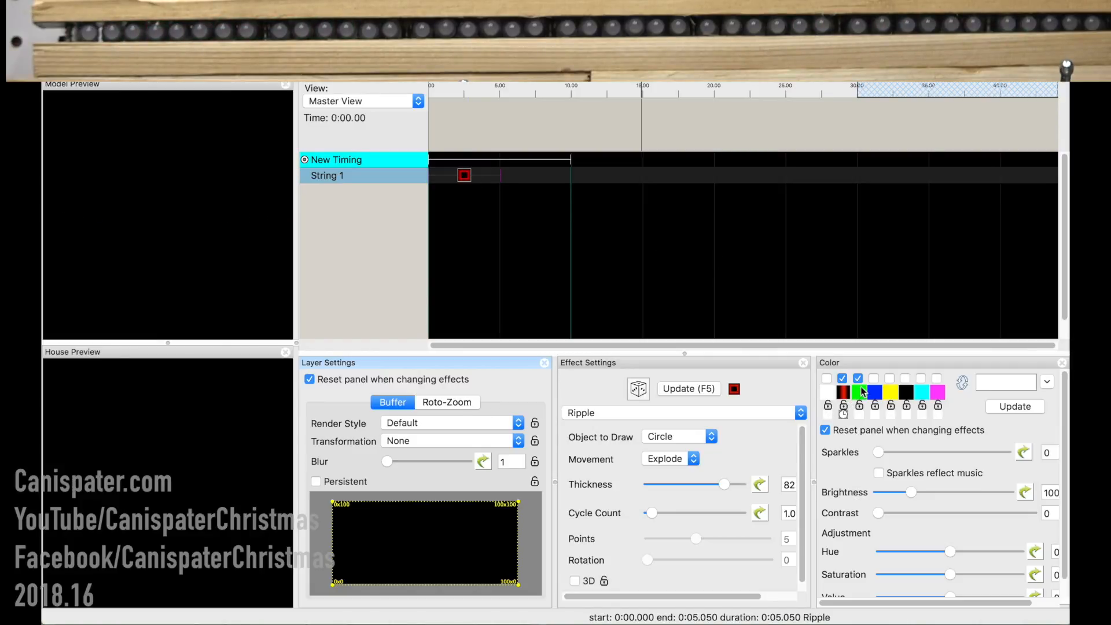
click(858, 378)
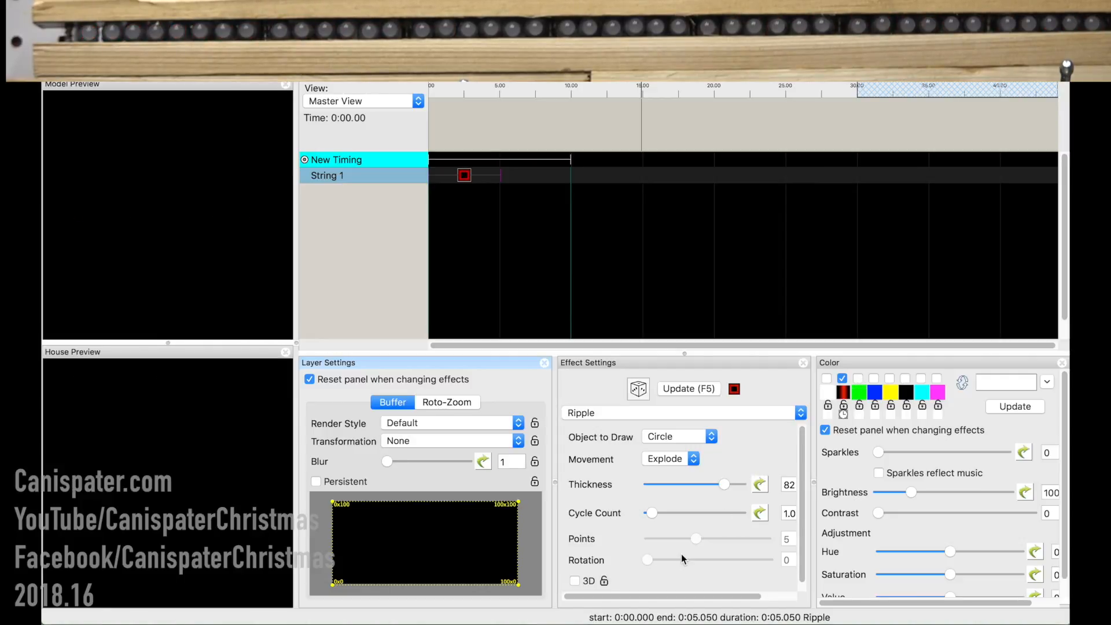
drag(651, 512, 716, 512)
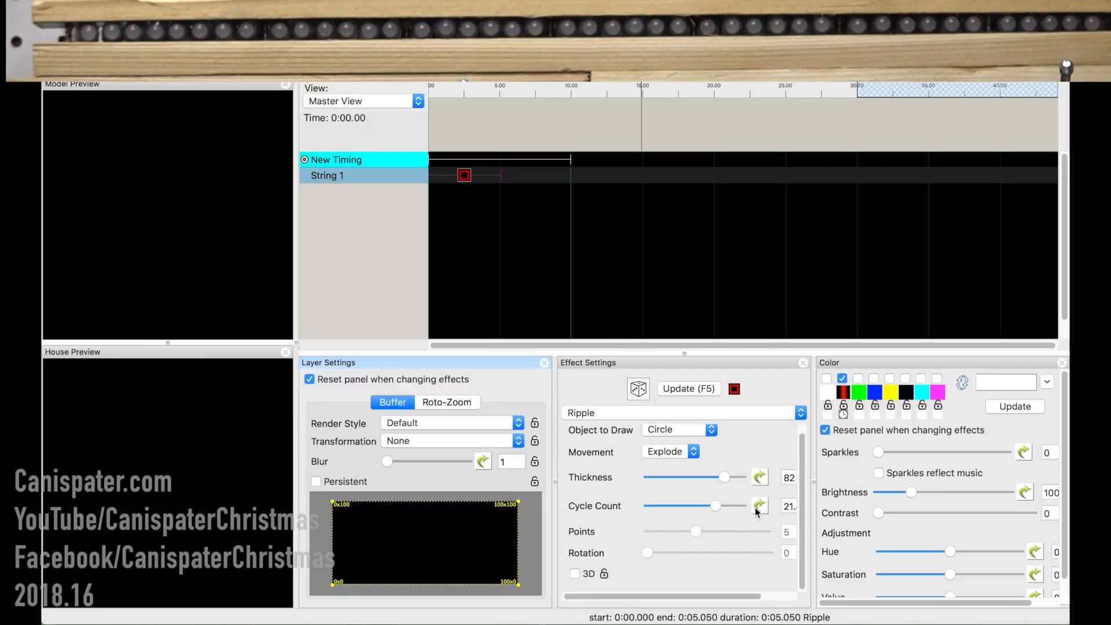
click(760, 506)
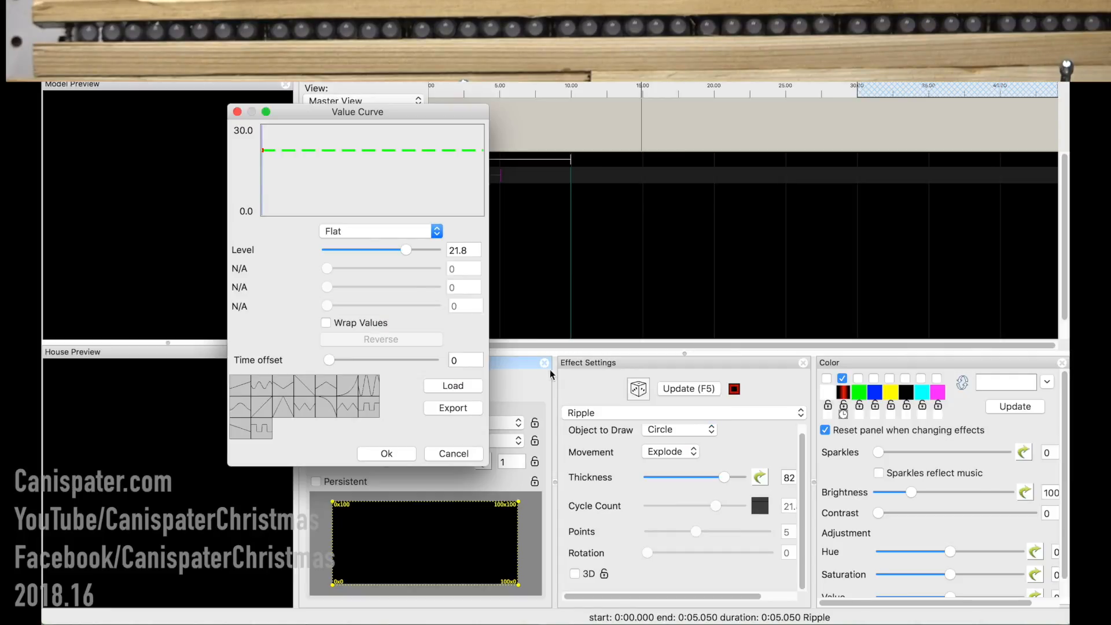